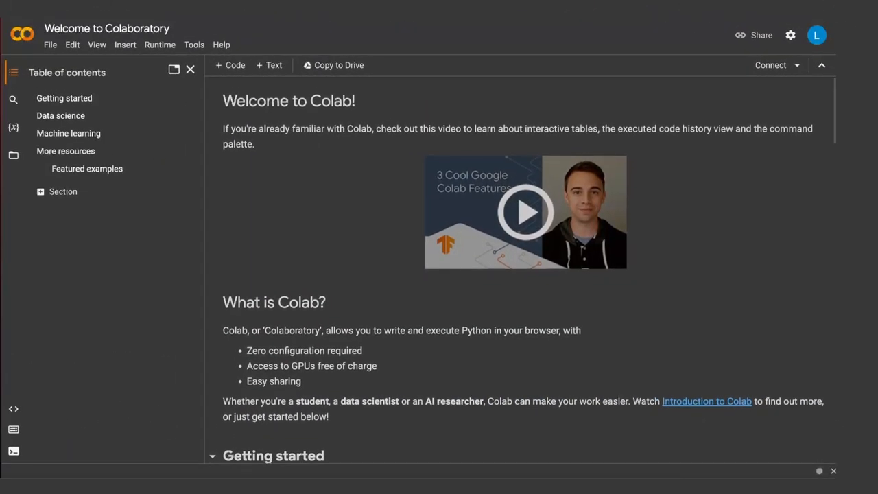
scroll("down", 3)
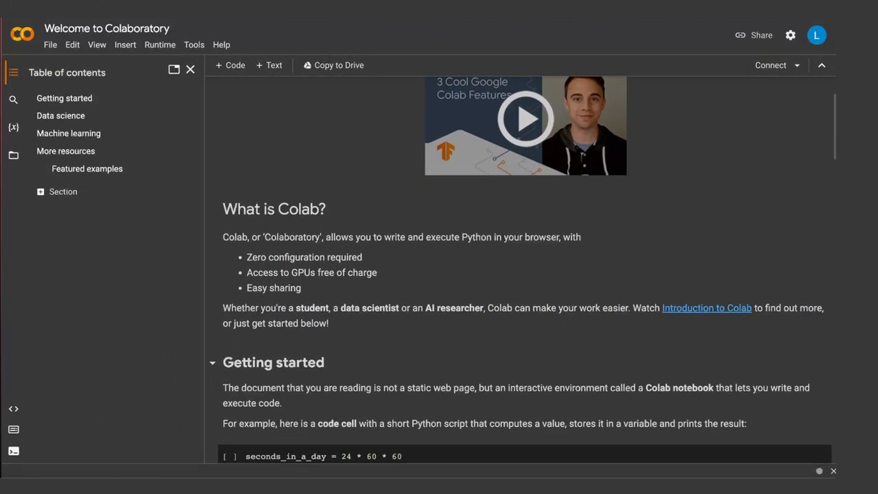